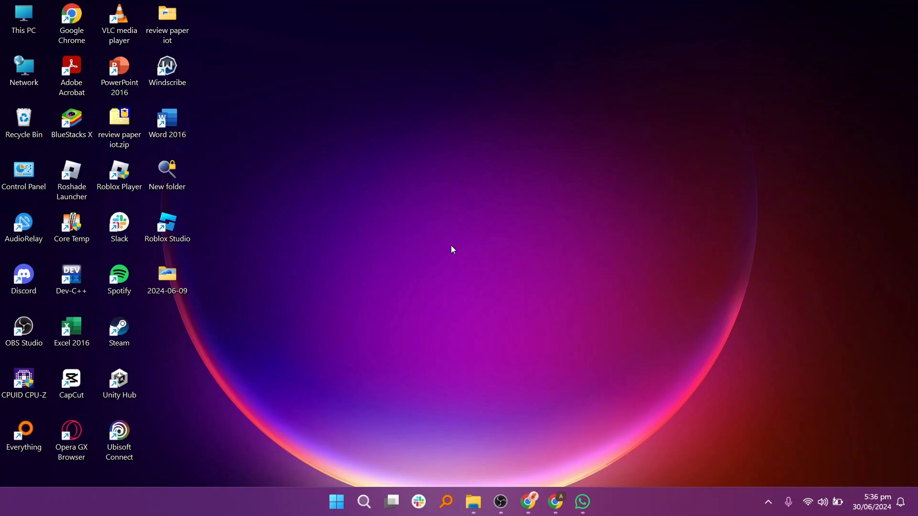
Launch Google Chrome from the taskbar onto a new Google start tab.
left_click(527, 502)
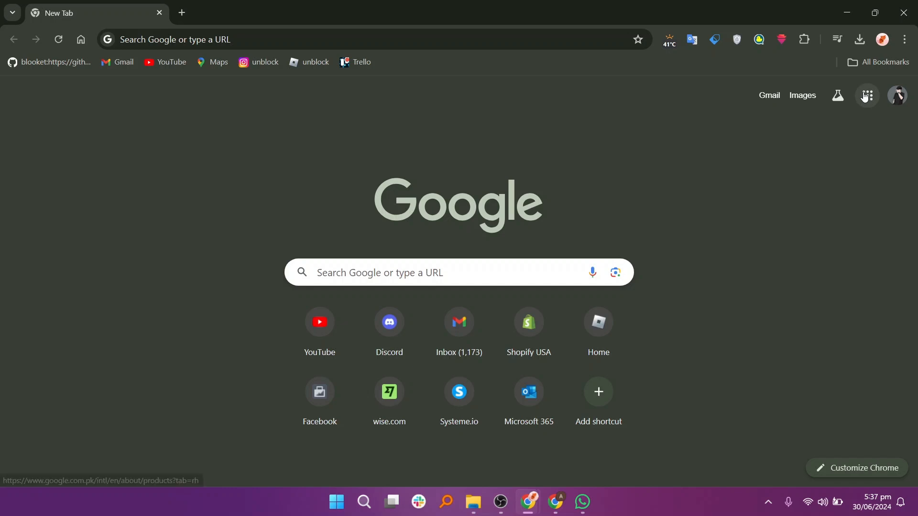
From the Google apps grid go to Drive and create a new blank Google Sheet.
left_click(867, 96)
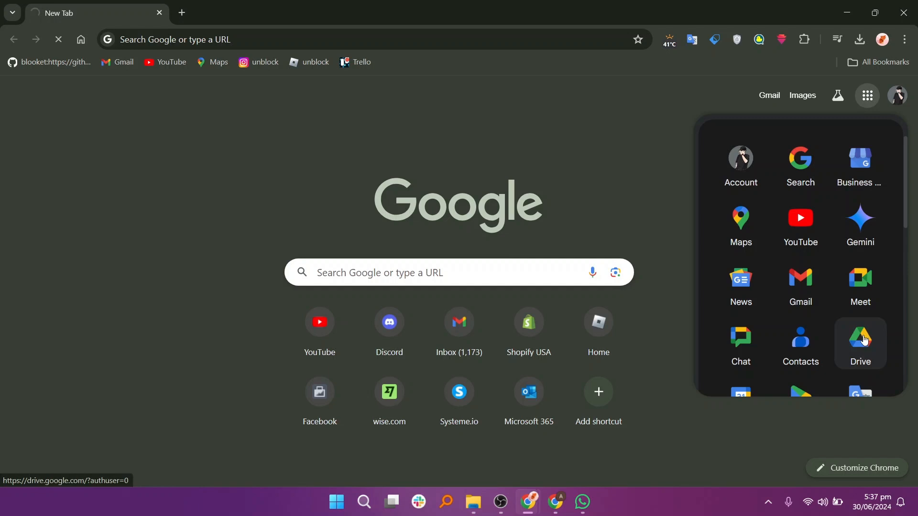
left_click(860, 340)
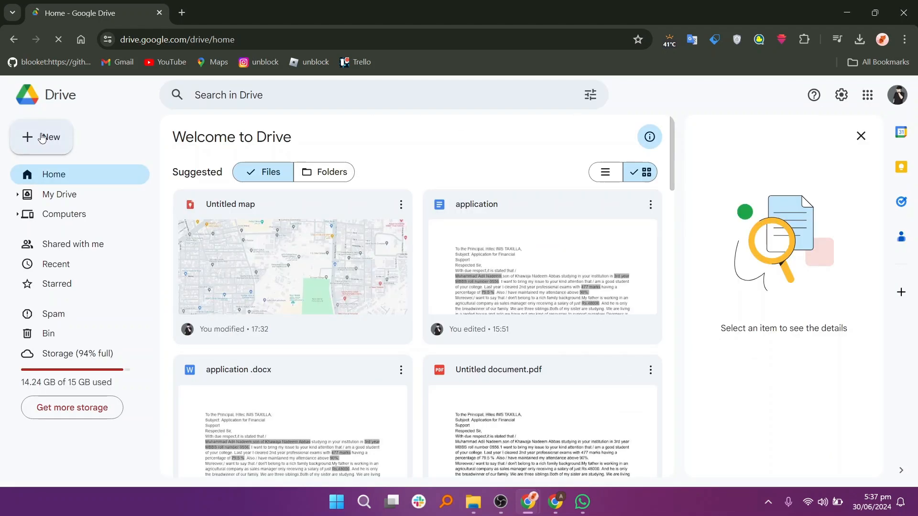
left_click(41, 138)
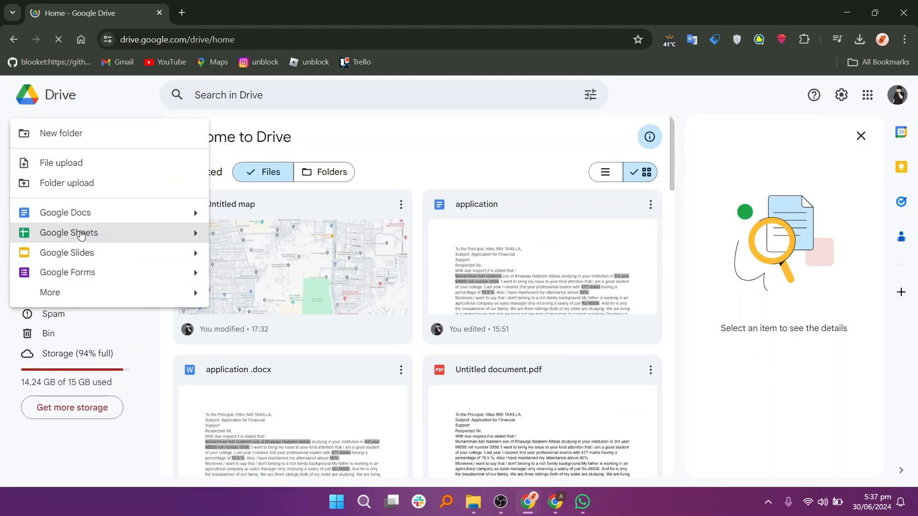
left_click(69, 233)
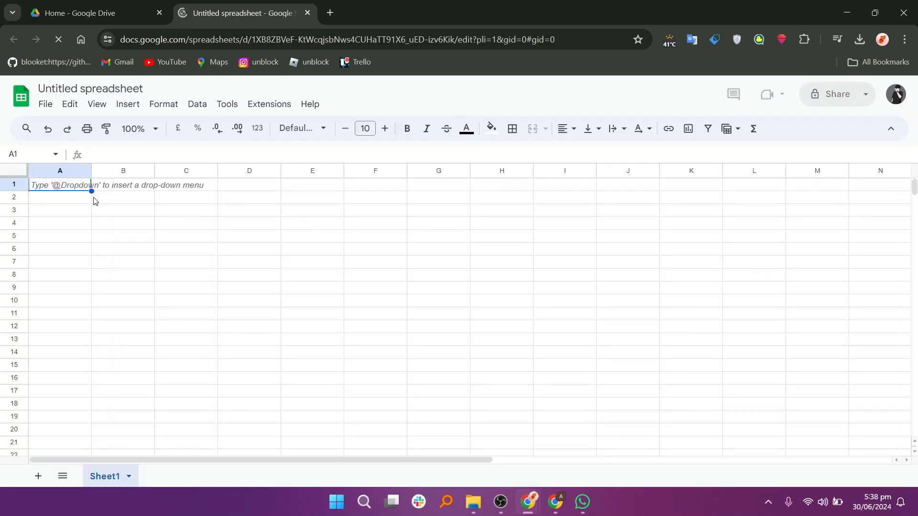
Enter 'imp sheet' in cell A1 and dismiss the Tables suggestions panel.
type("imp")
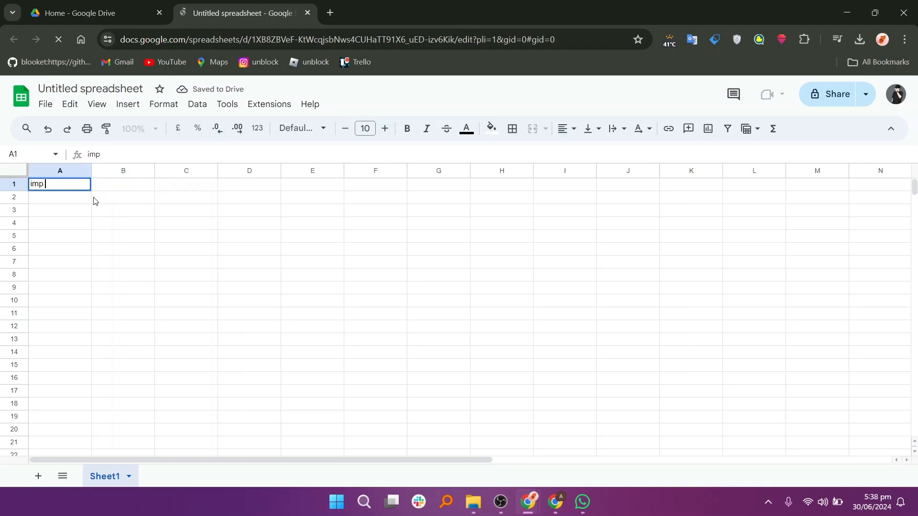
type("sheey")
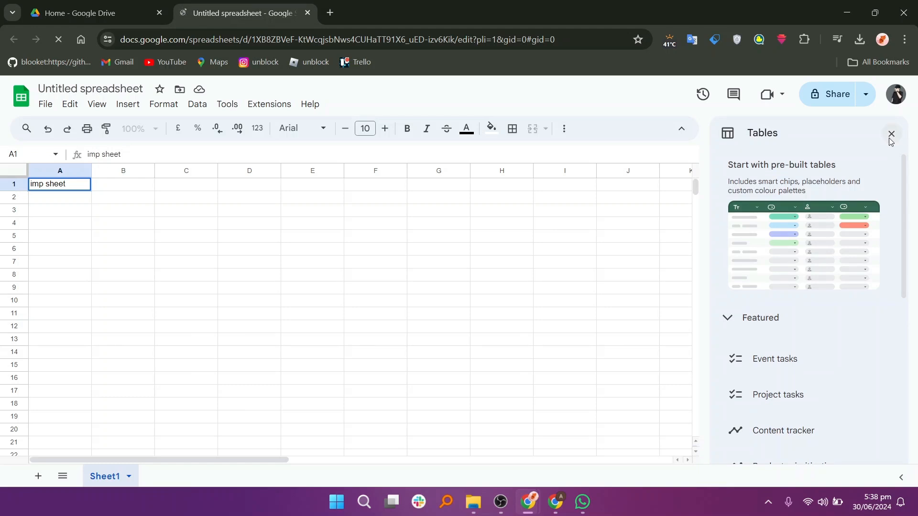
left_click(891, 134)
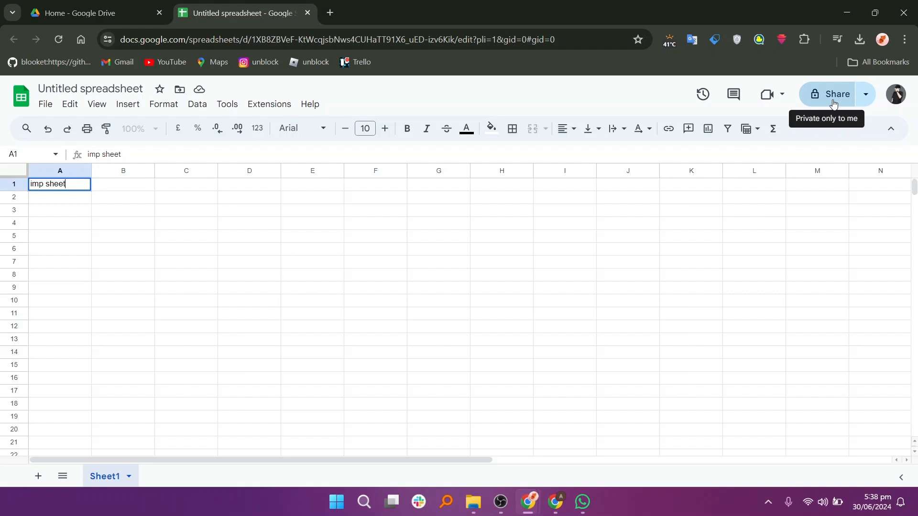
Start sharing and name the spreadsheet 'sheet 1' before continuing.
left_click(835, 94)
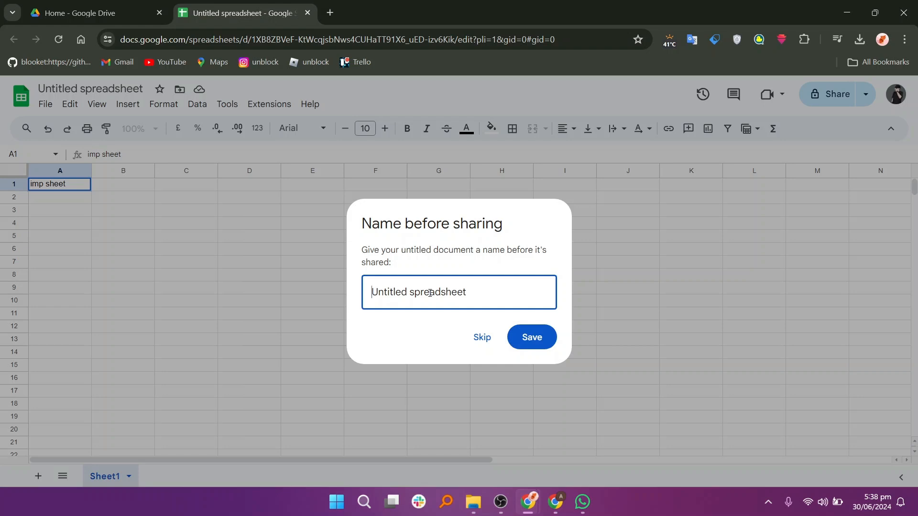
type("sheet 1")
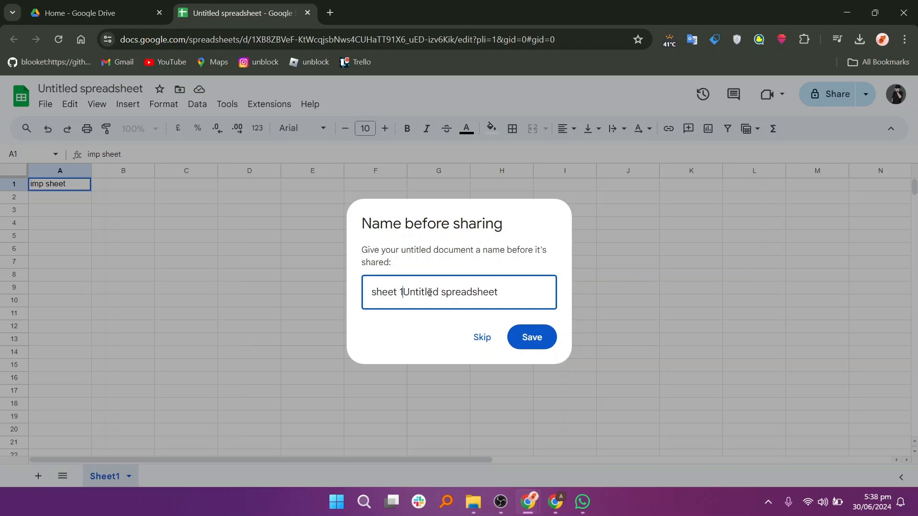
key("Backspace")
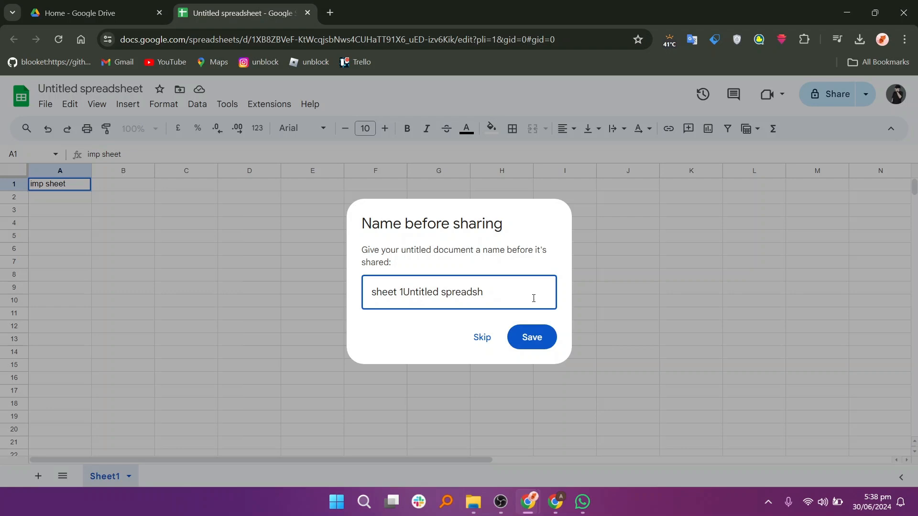
left_click(530, 338)
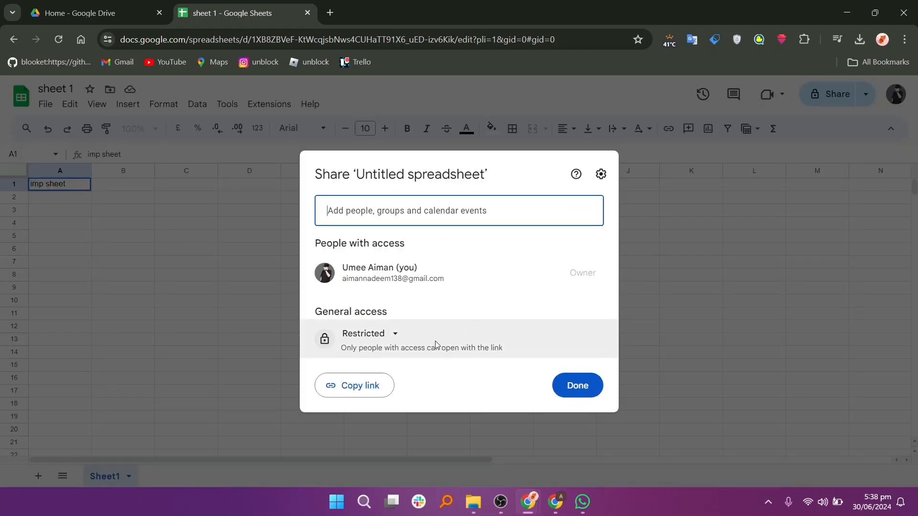
Set General access to Anyone with the link as Editor and copy the link.
left_click(370, 332)
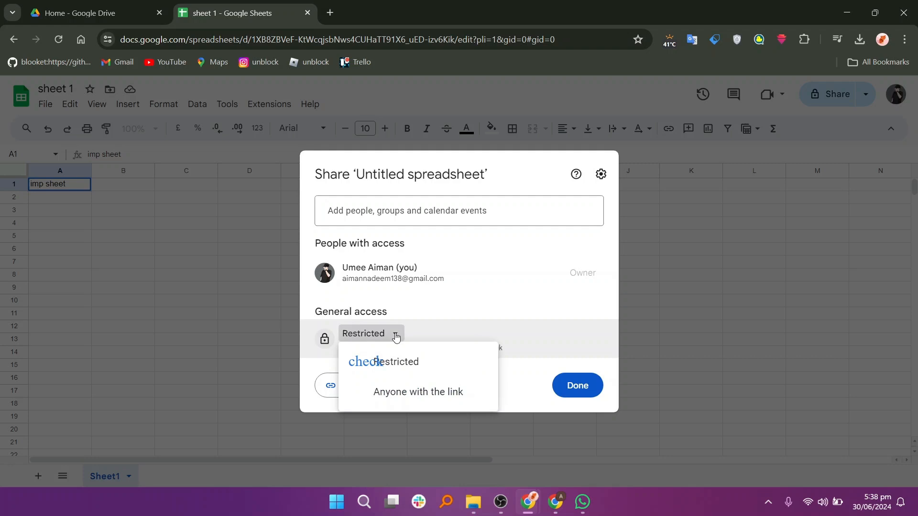
left_click(417, 391)
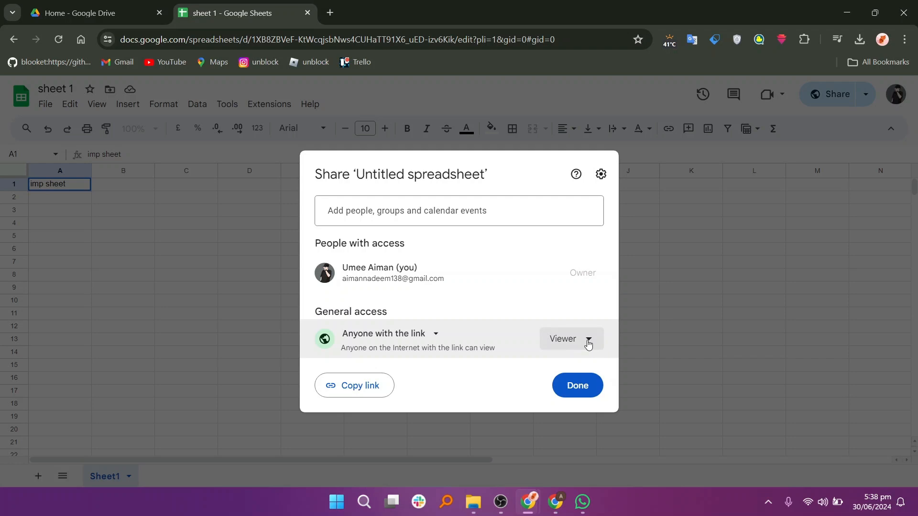
left_click(571, 339)
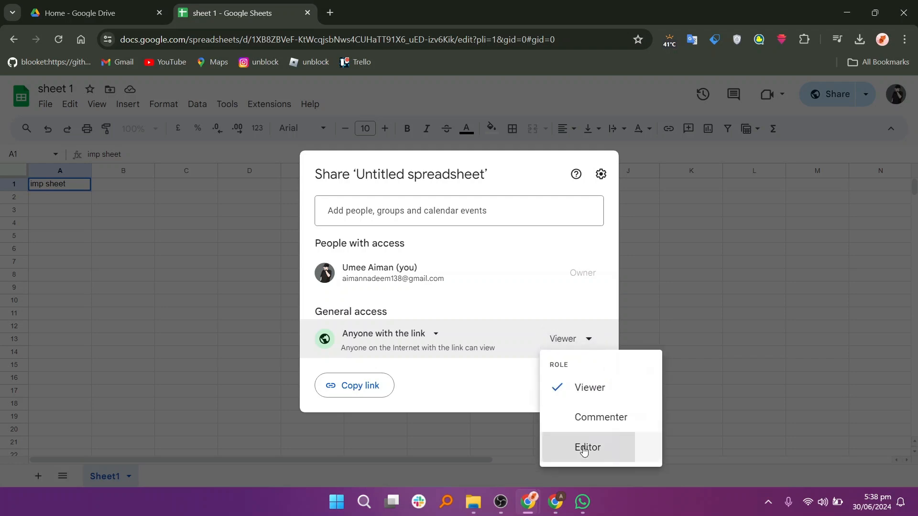
left_click(586, 448)
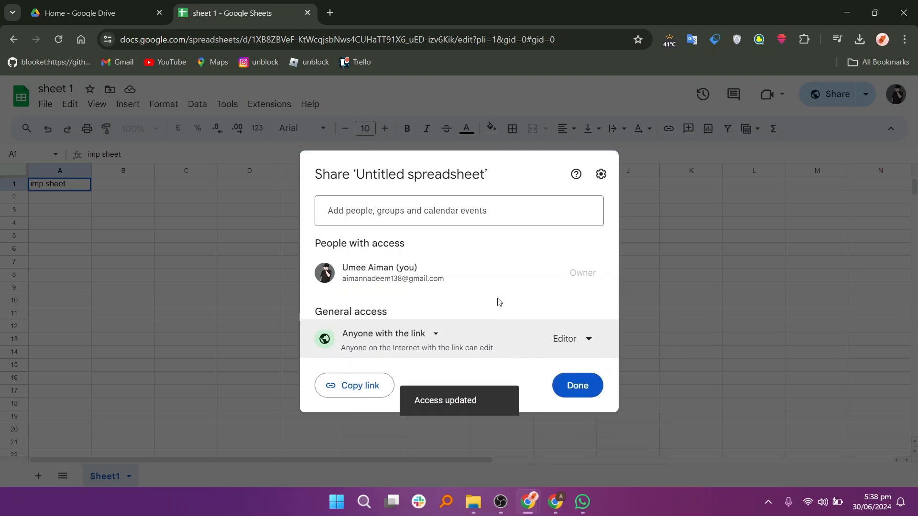
left_click(354, 385)
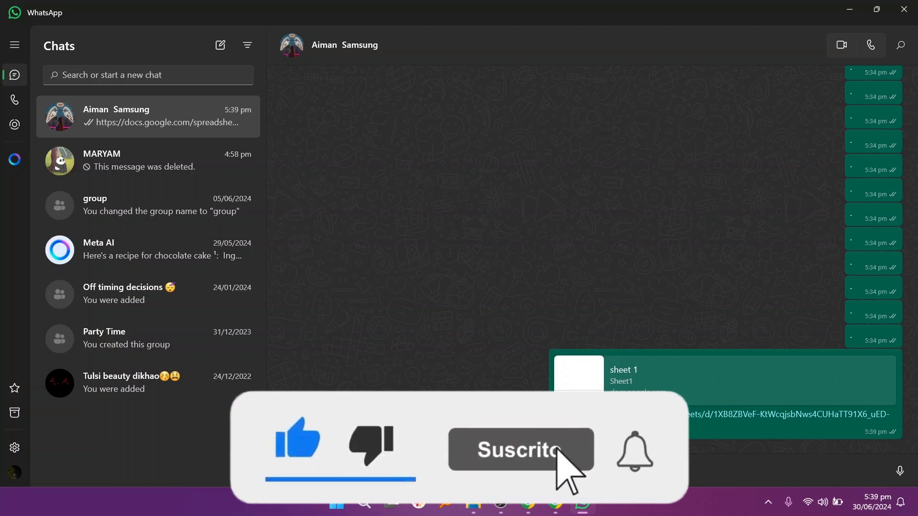
Send the copied sheet 1 link as a message in the WhatsApp chat.
left_click(520, 449)
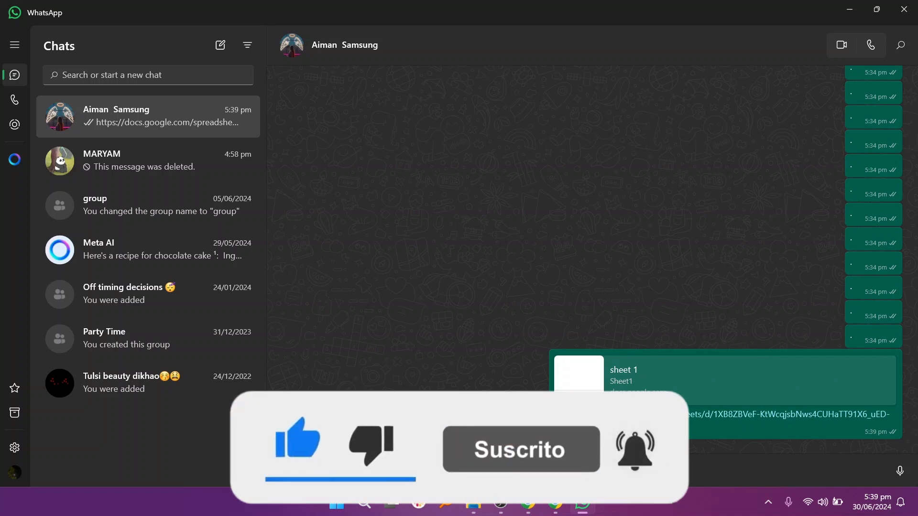